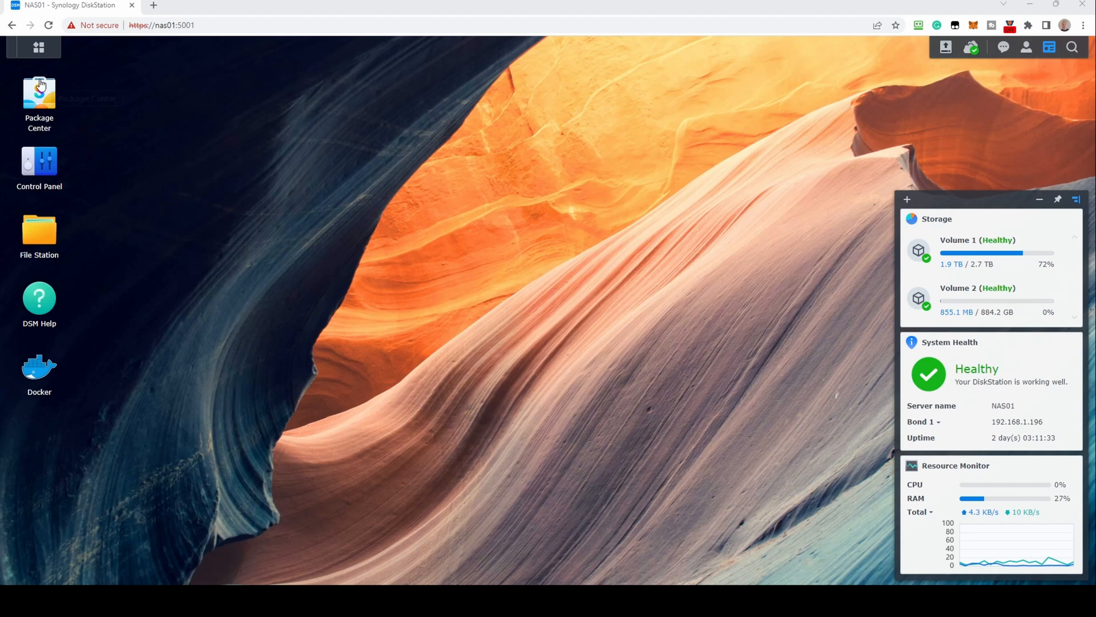
# Step: Bring up Package Center and scroll the All Packages list toward Virtual Machine Manager
pyautogui.doubleClick(38, 99)
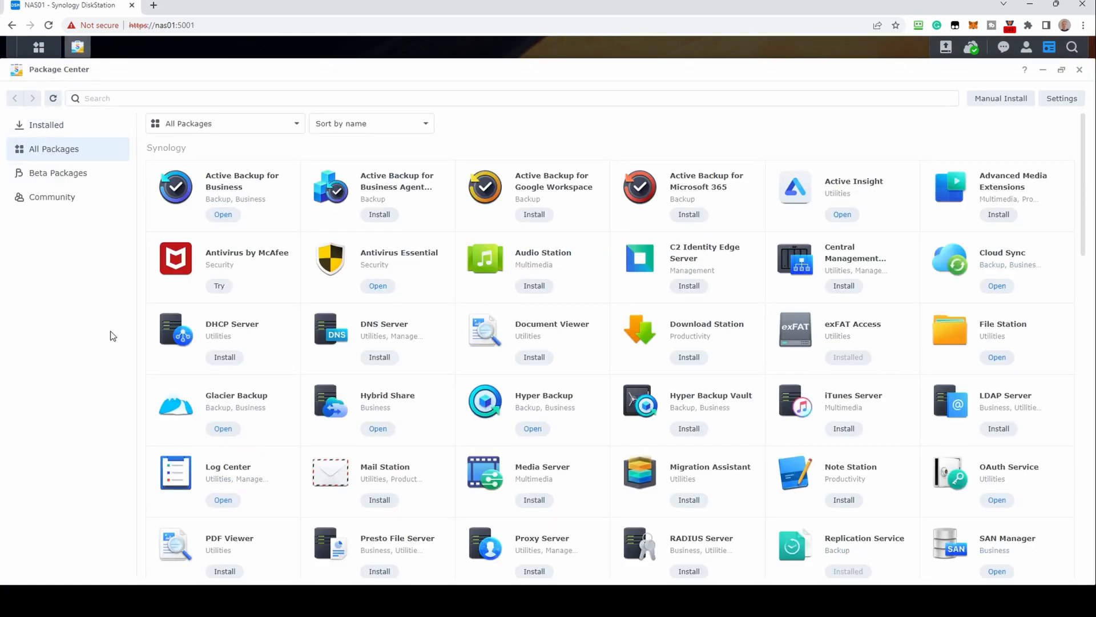
pyautogui.scroll(-3)
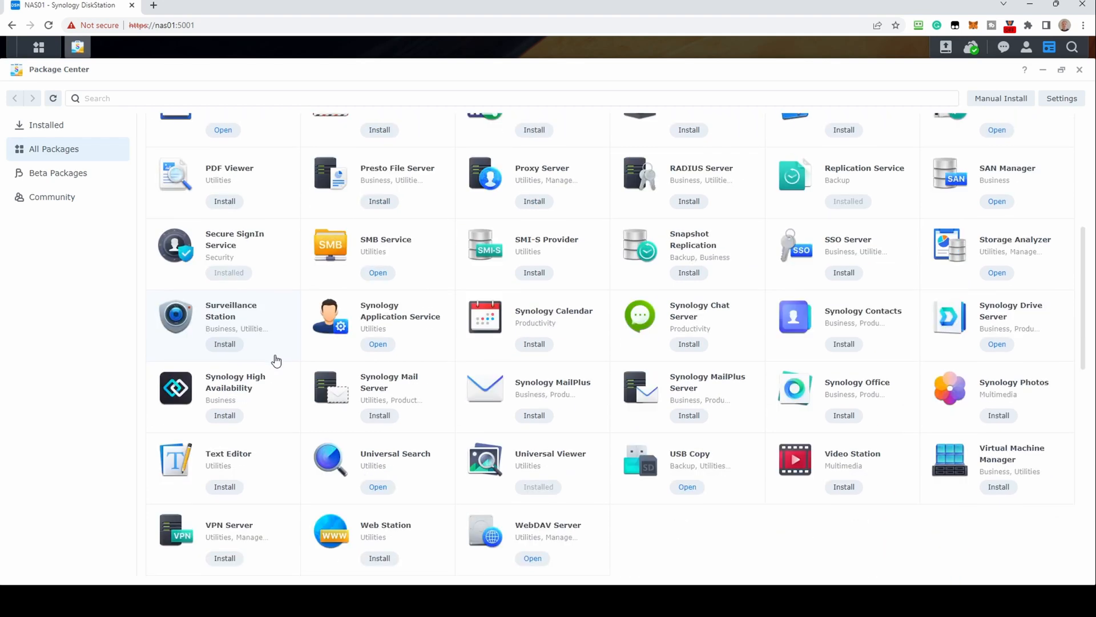
pyautogui.moveTo(1074, 516)
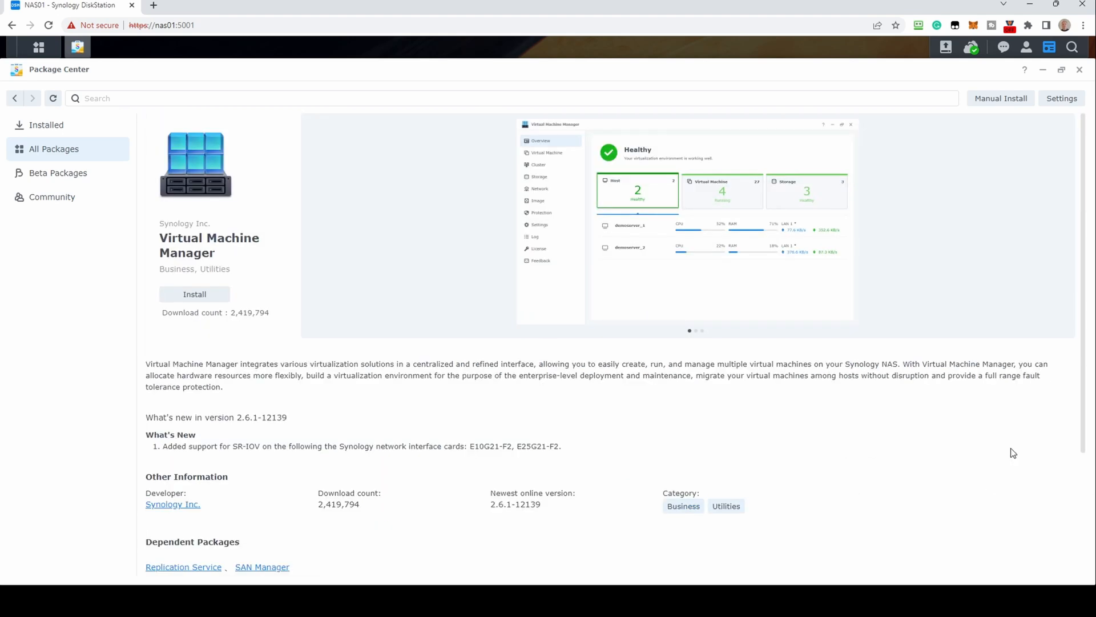
pyautogui.moveTo(938, 413)
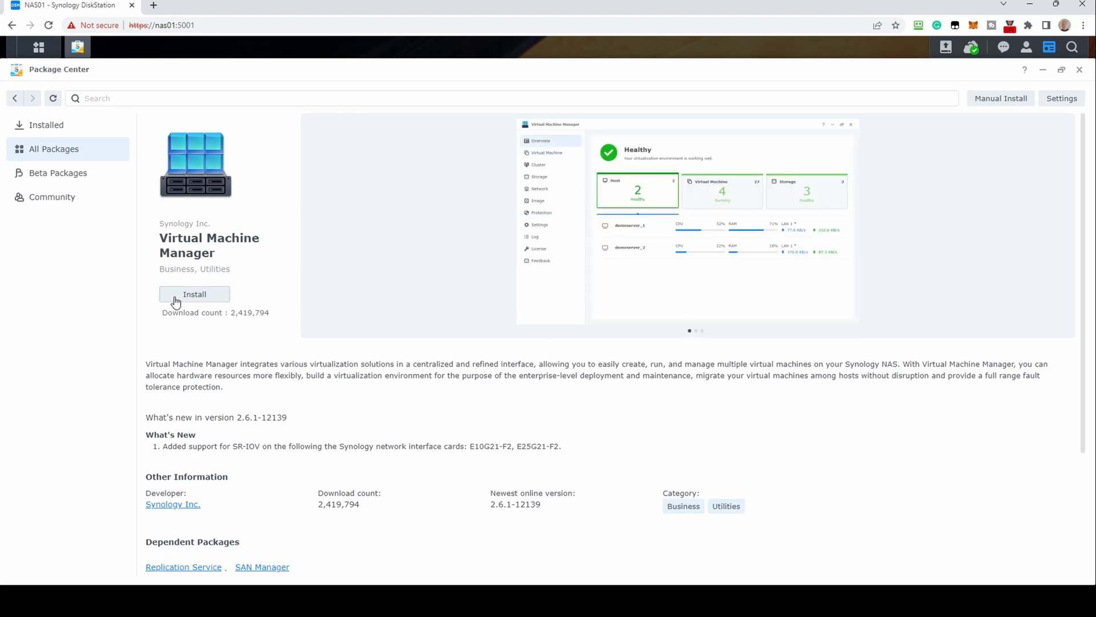
# Step: Start the Virtual Machine Manager install and let it download to the destination-volume prompt
pyautogui.click(194, 294)
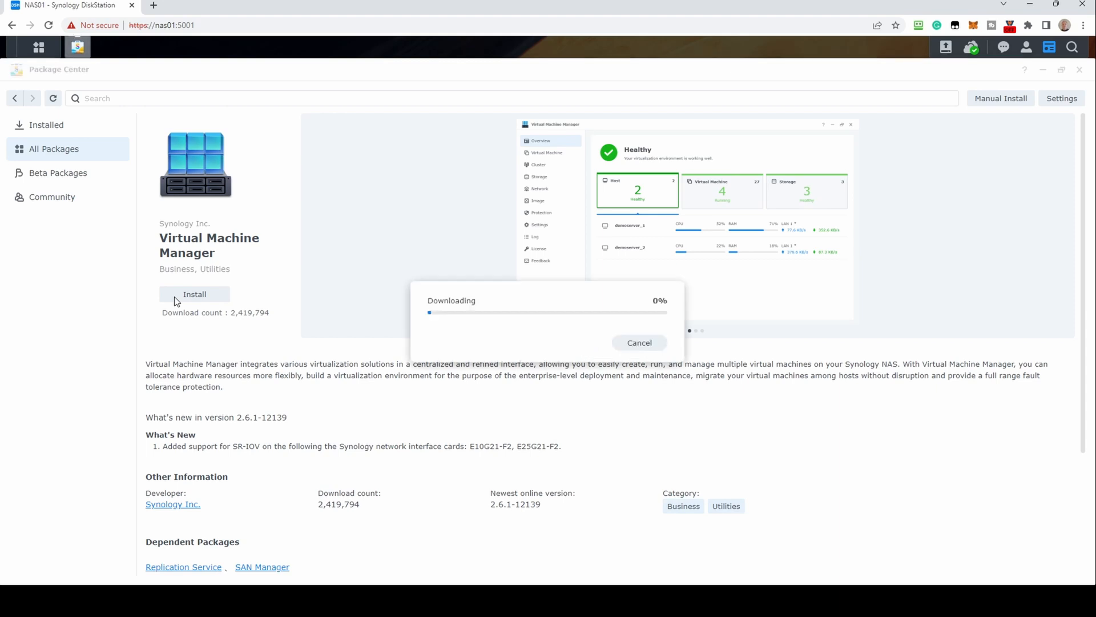
pyautogui.click(194, 294)
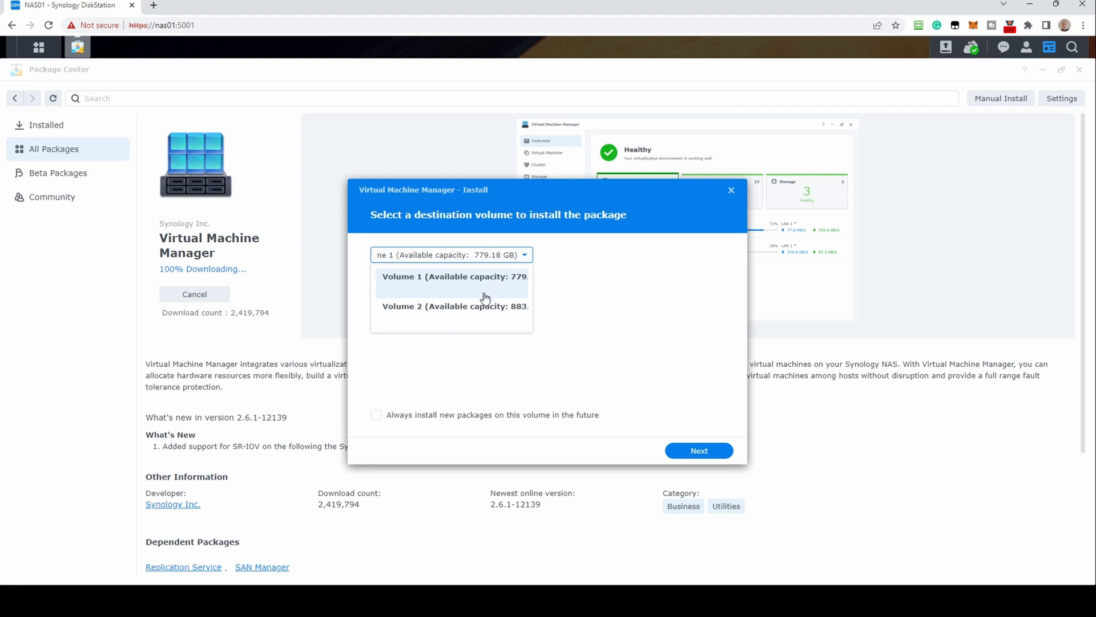
pyautogui.moveTo(669, 359)
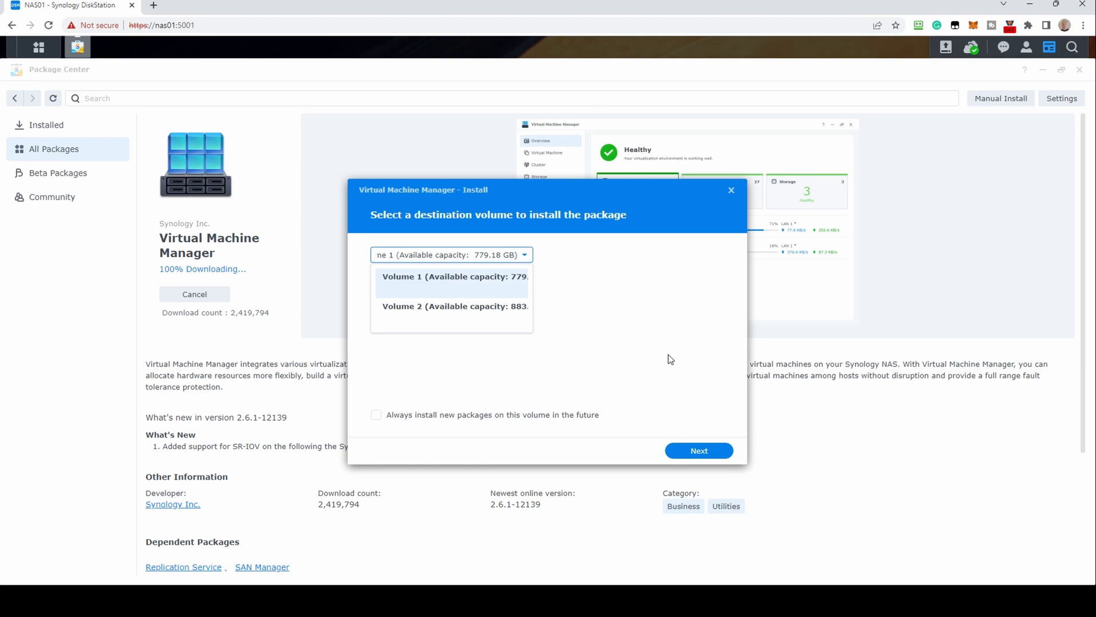
# Step: Install Virtual Machine Manager on Volume 1 and confirm until the package shows as running
pyautogui.click(697, 450)
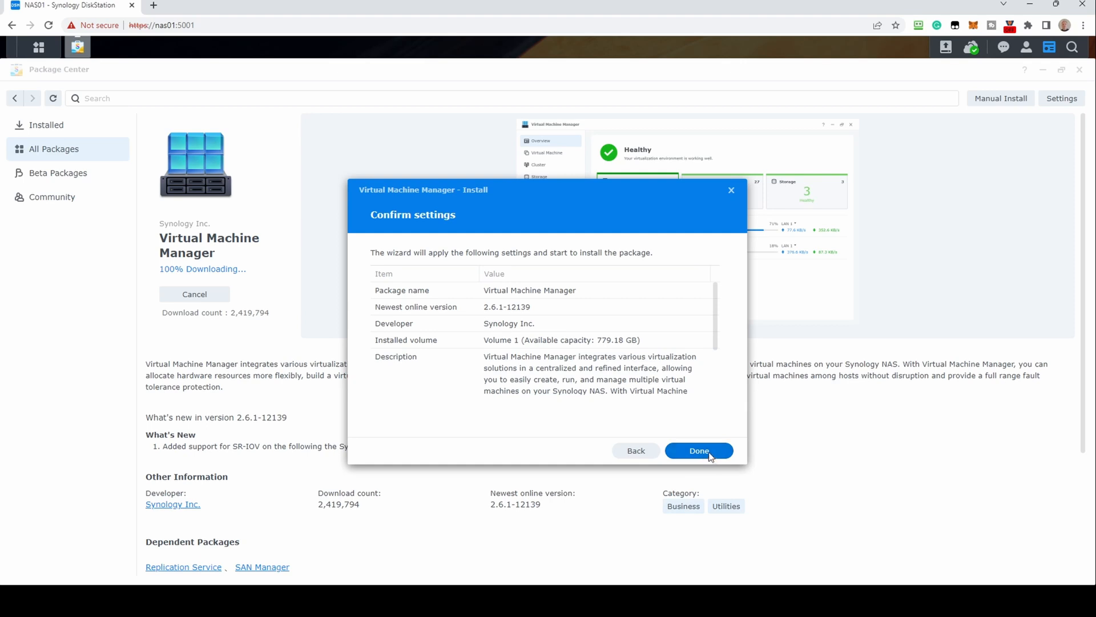
pyautogui.click(699, 450)
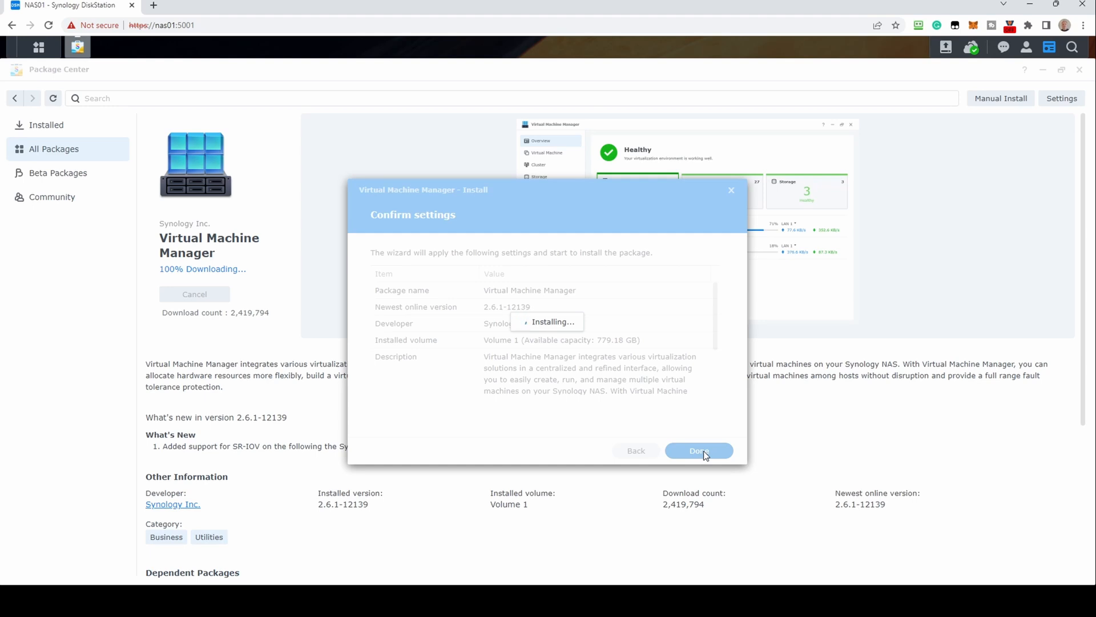
pyautogui.click(699, 450)
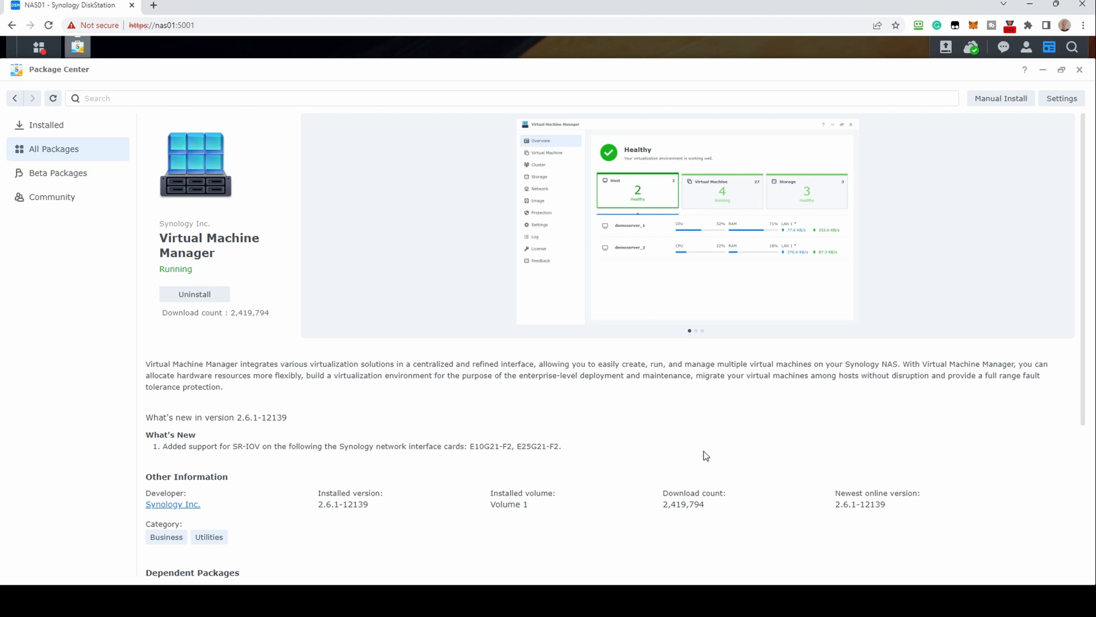
pyautogui.click(195, 293)
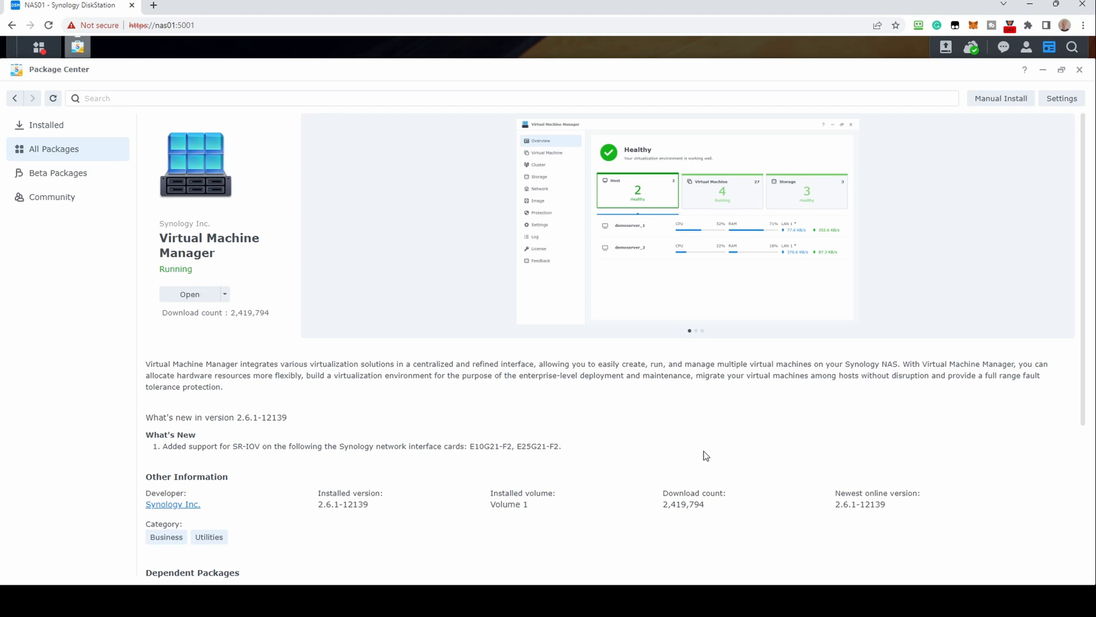
pyautogui.moveTo(658, 409)
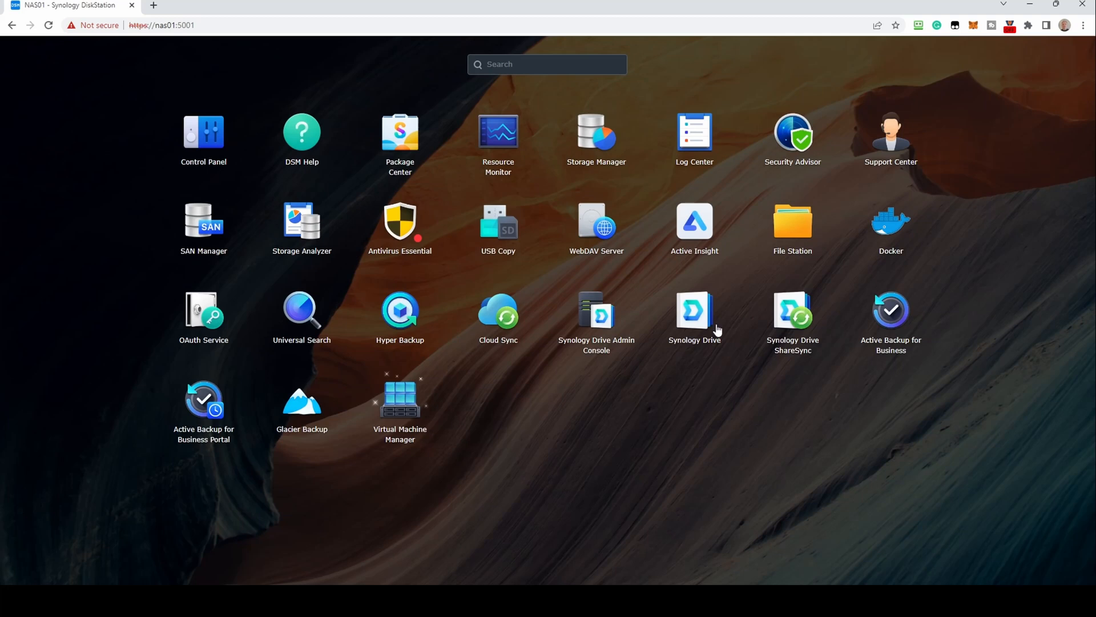
pyautogui.moveTo(400, 401)
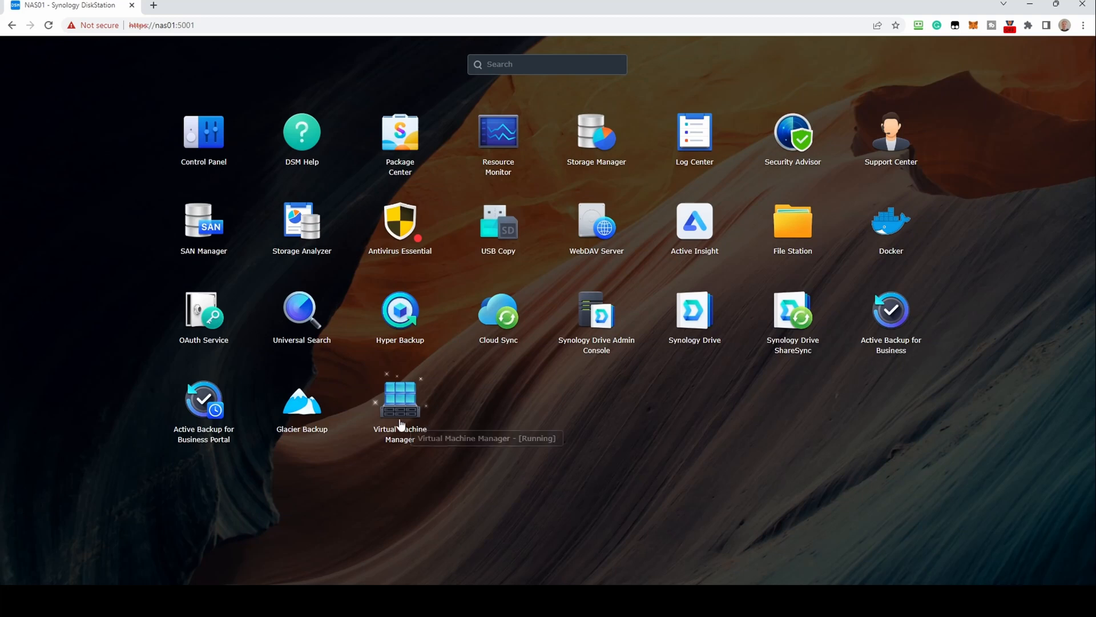
# Step: Launch Virtual Machine Manager from the Main Menu to reach its setup wizard welcome
pyautogui.click(399, 402)
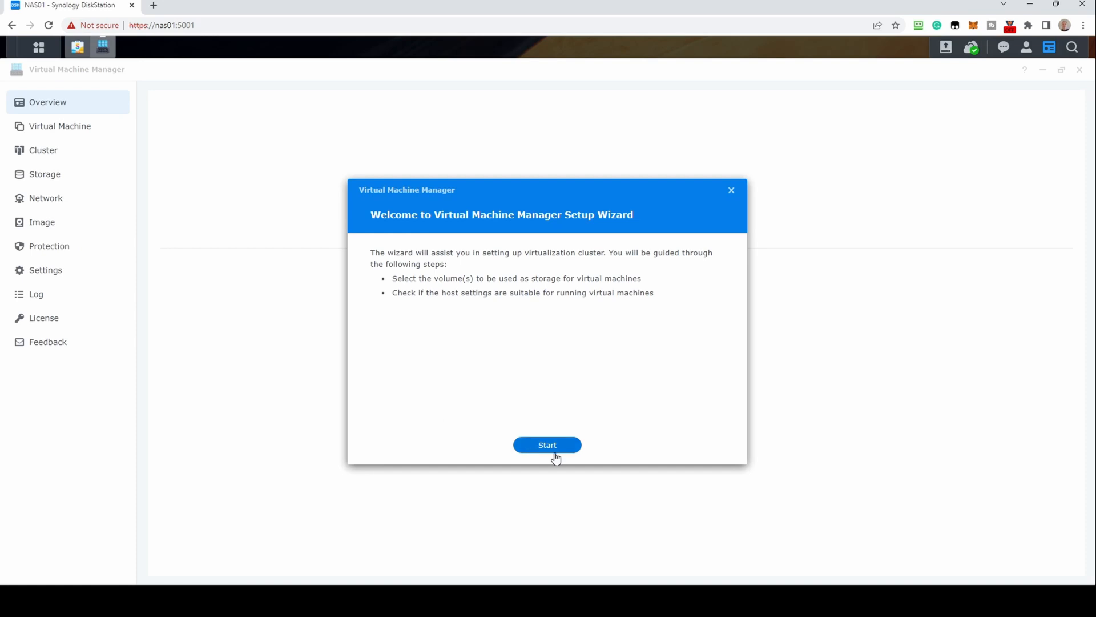
# Step: Start the setup wizard and accept the Check Host Settings result to reach volume selection
pyautogui.click(547, 445)
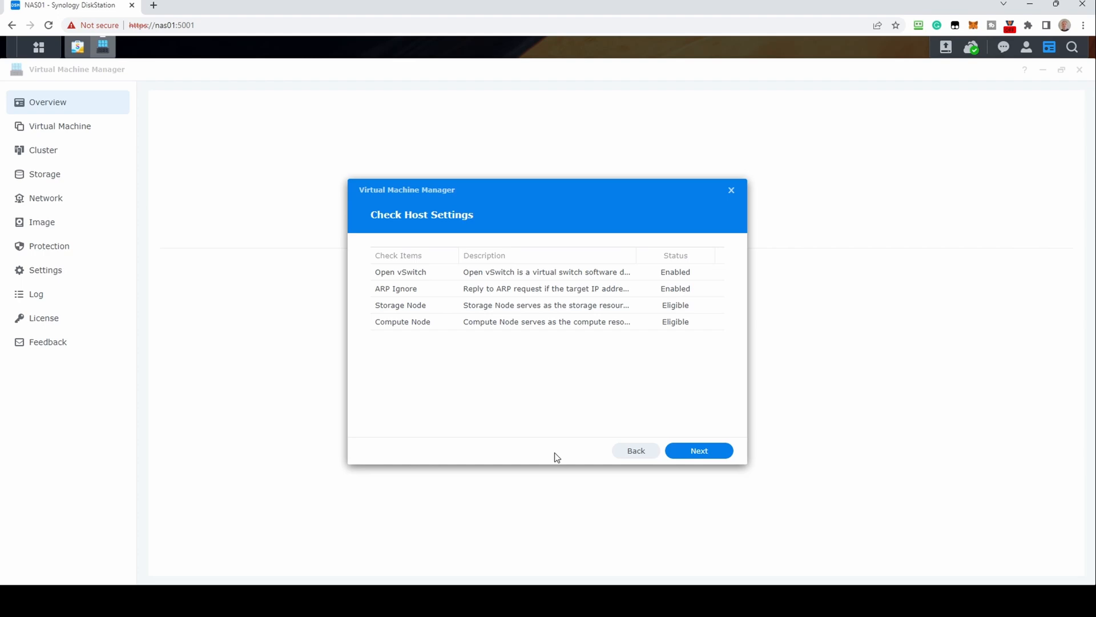
pyautogui.moveTo(589, 453)
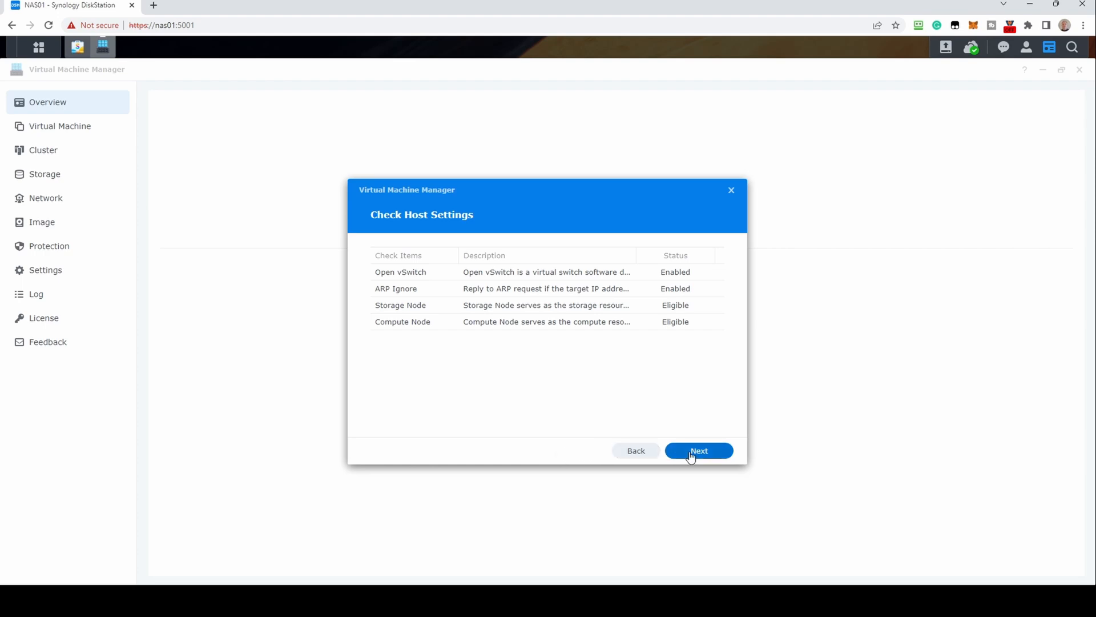
pyautogui.click(699, 450)
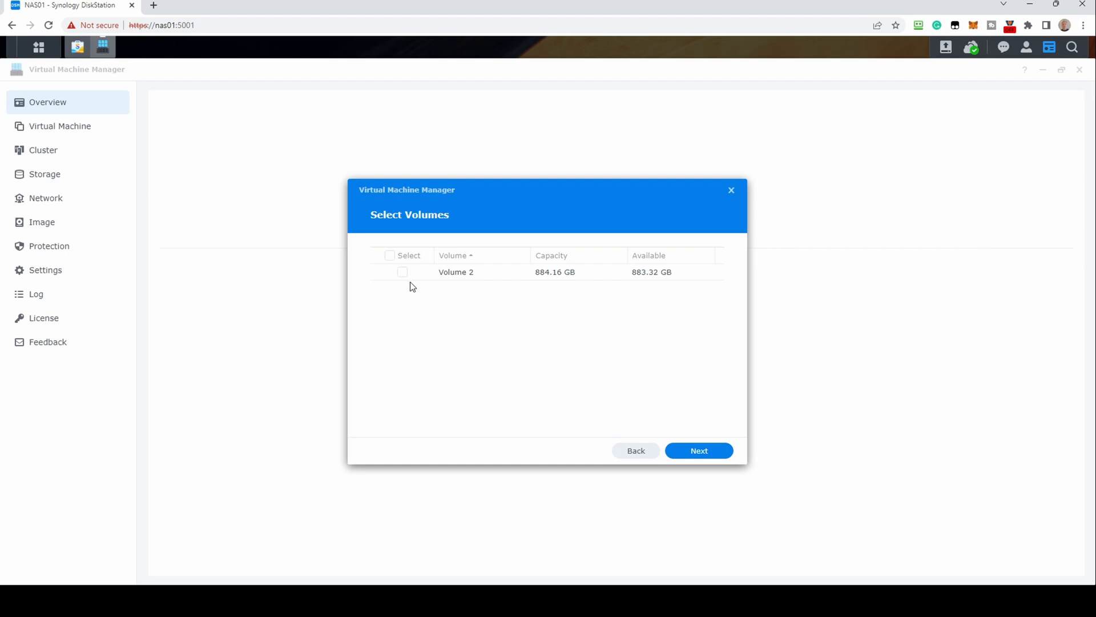
# Step: Choose Volume 2 for VM storage, create the cluster, and finish to the healthy overview
pyautogui.click(403, 271)
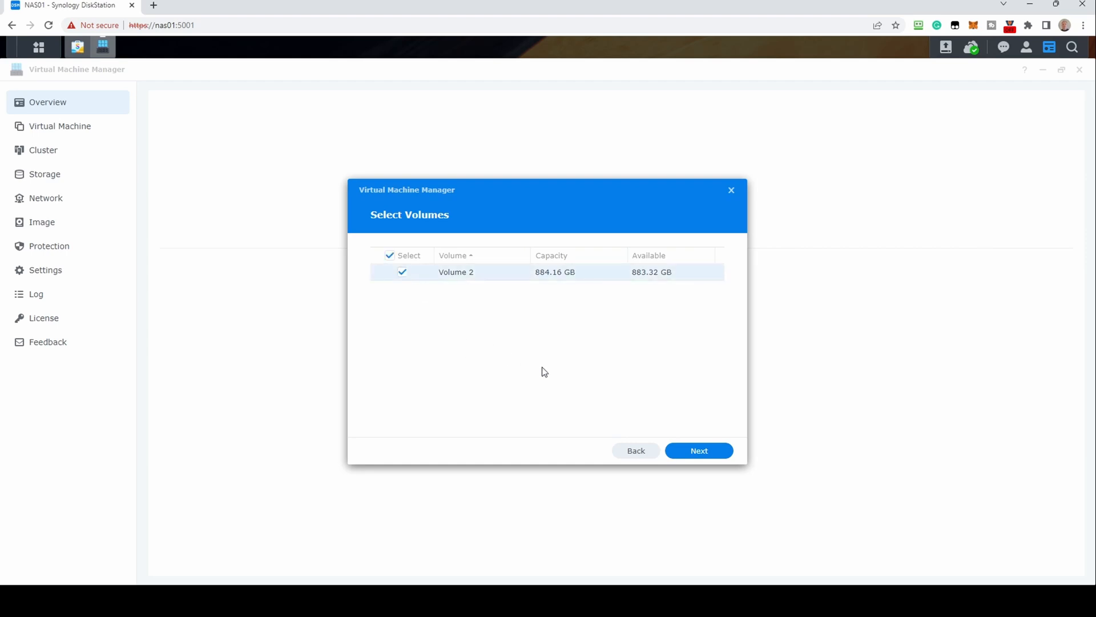
pyautogui.moveTo(699, 450)
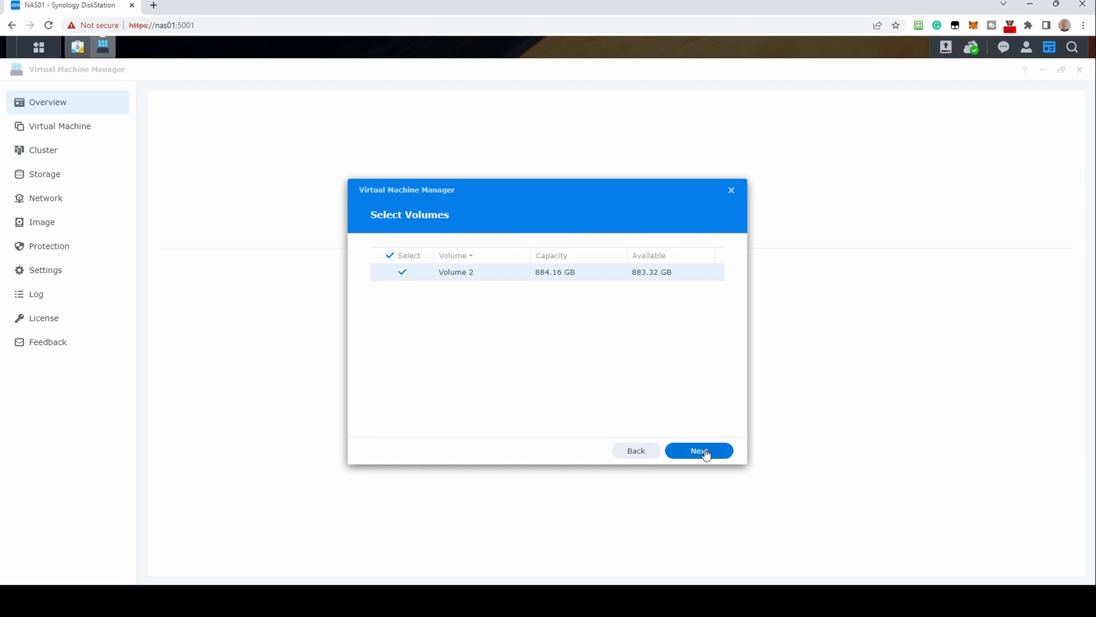
pyautogui.click(699, 450)
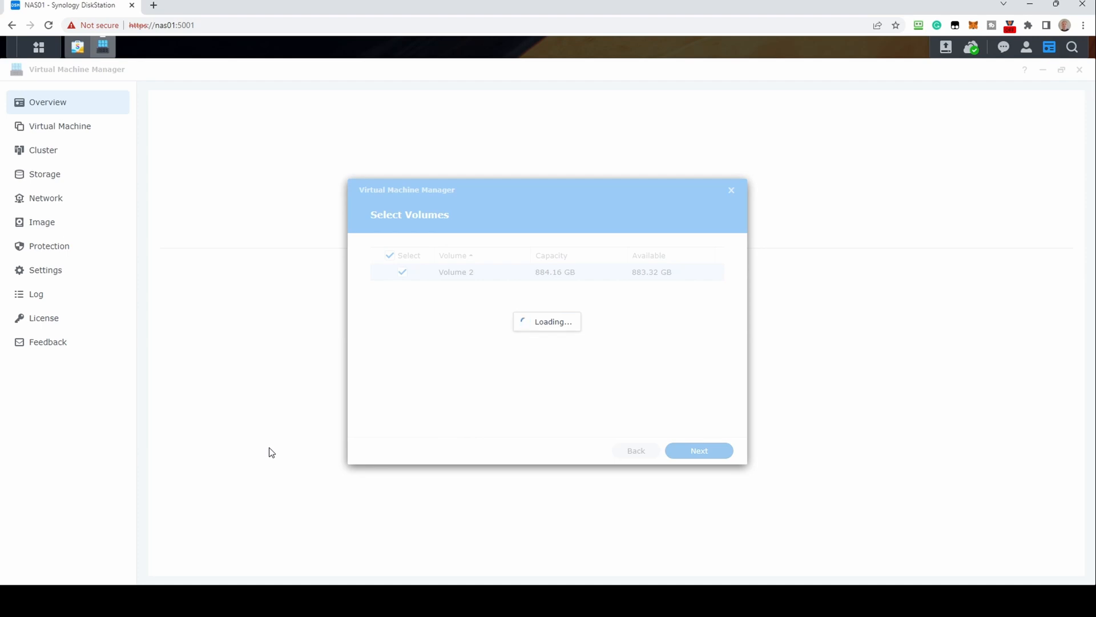
pyautogui.click(699, 450)
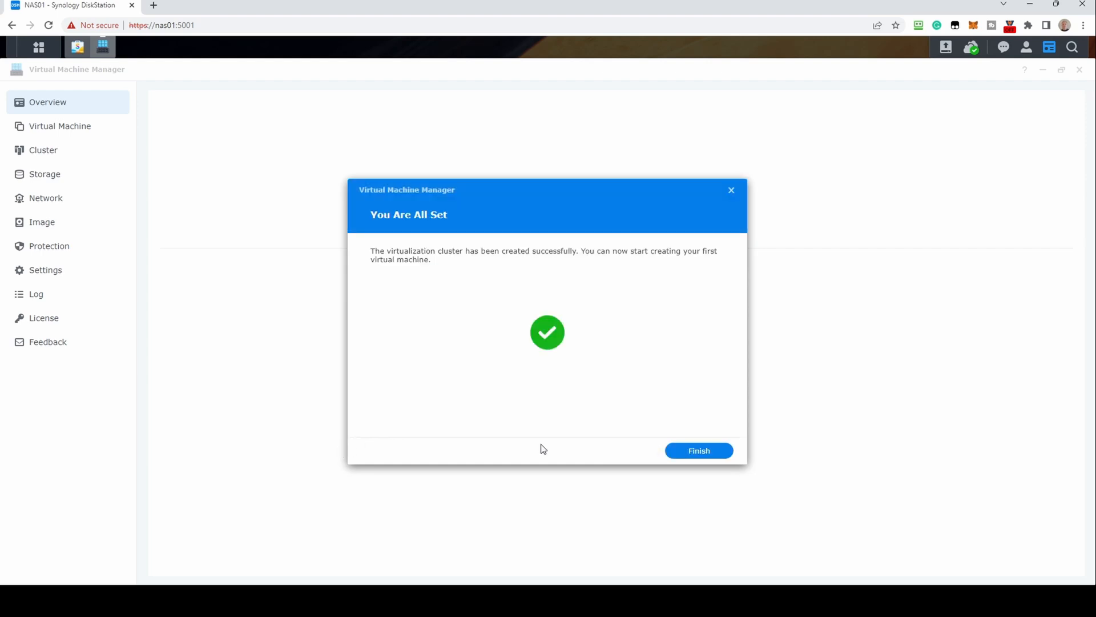
pyautogui.click(699, 450)
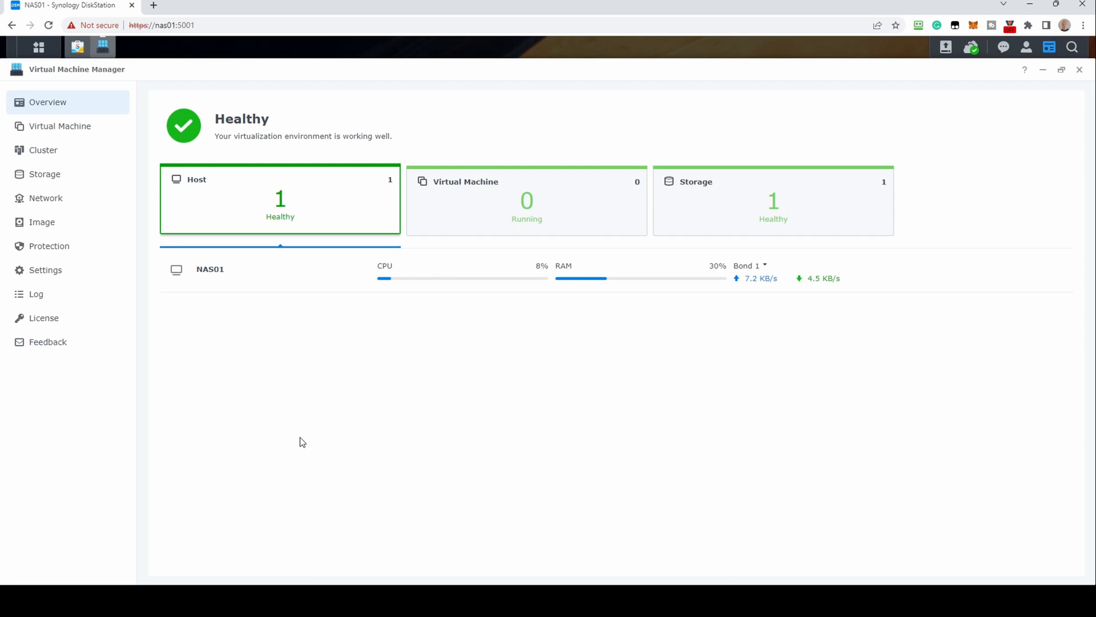